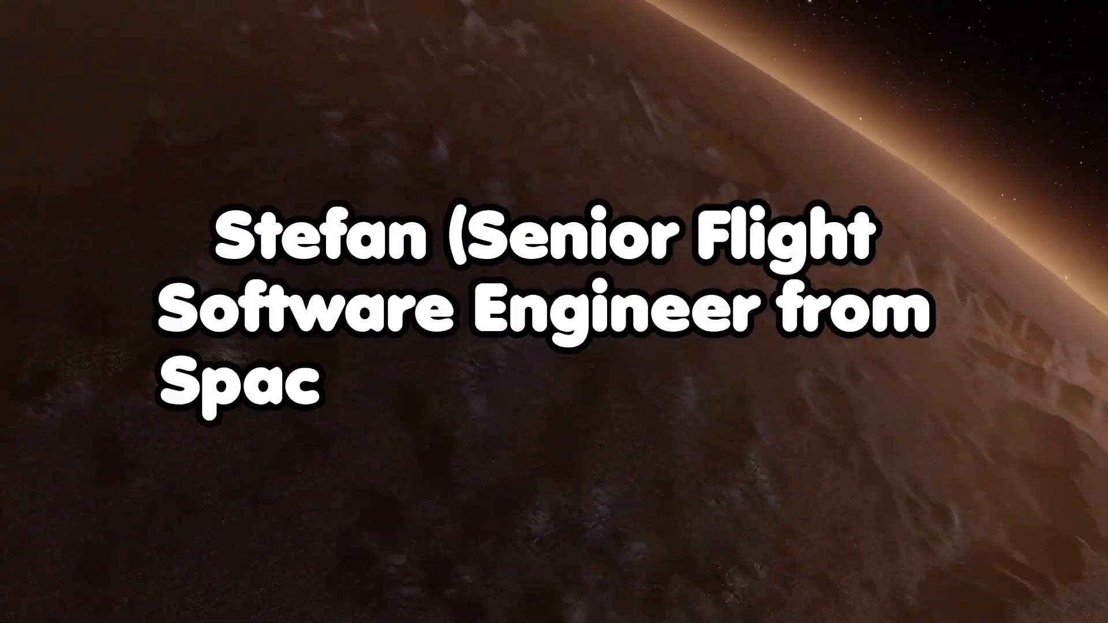
text(eX) as Programmer)
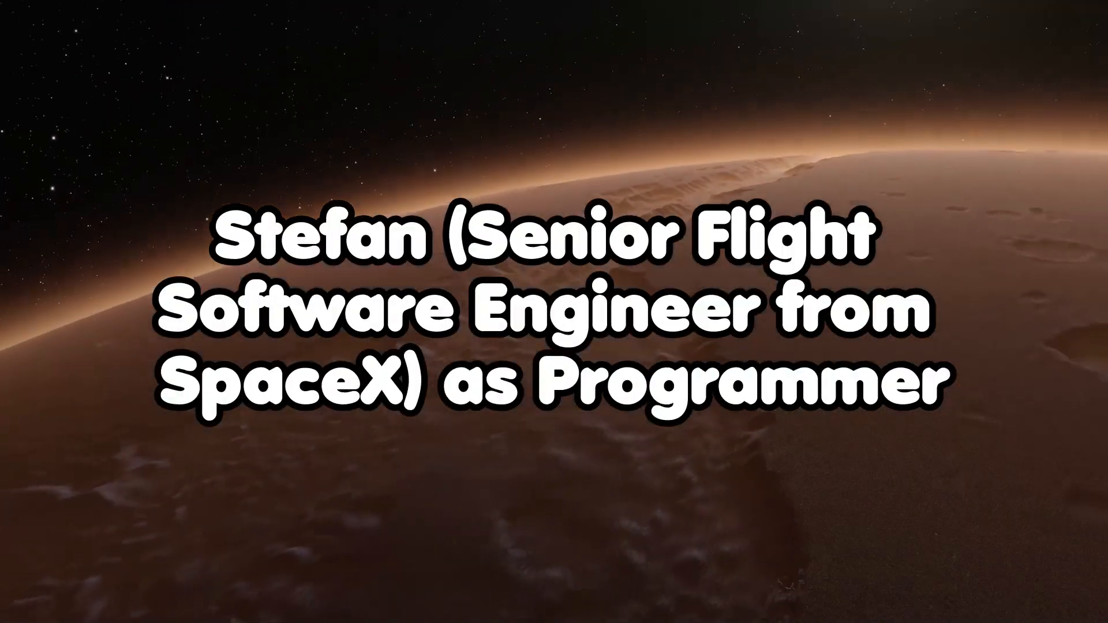